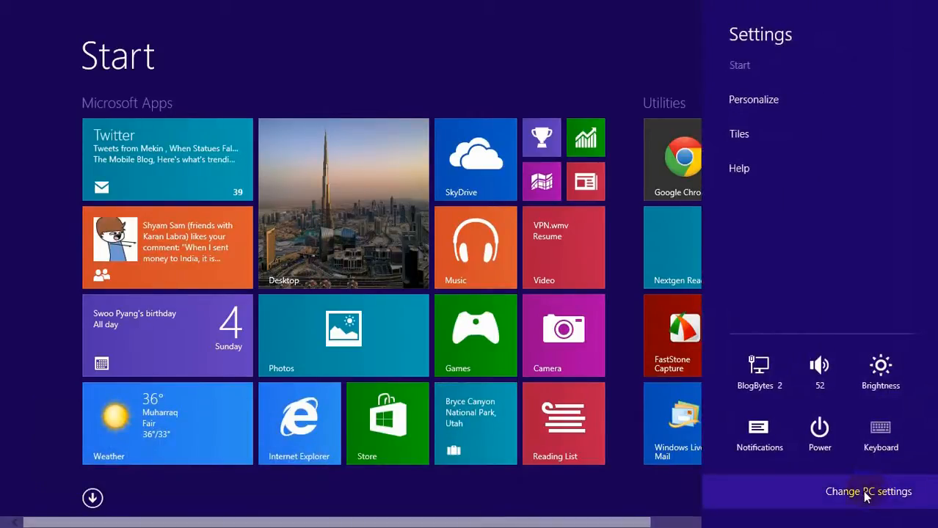
Go from the Settings charm into PC settings and its Update & recovery category
{"action": "left_click", "coordinate": [869, 492]}
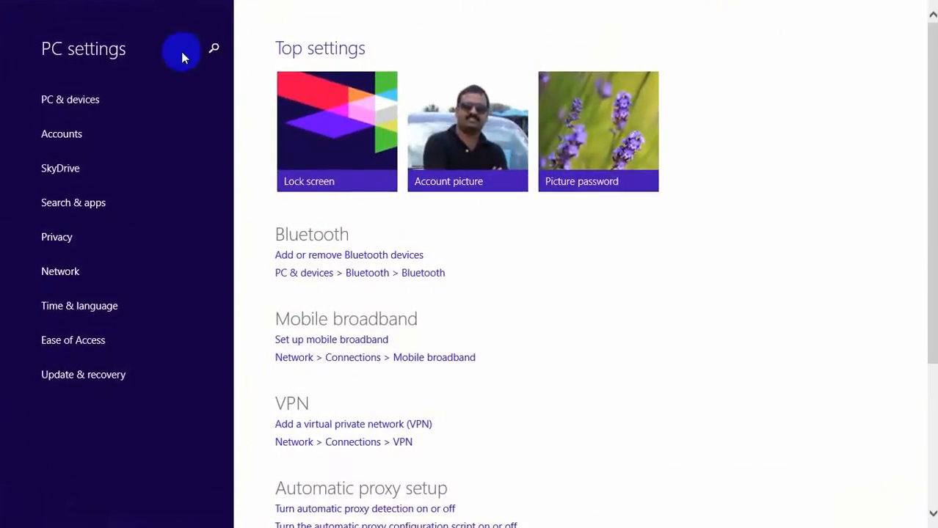
{"action": "left_click", "coordinate": [82, 374]}
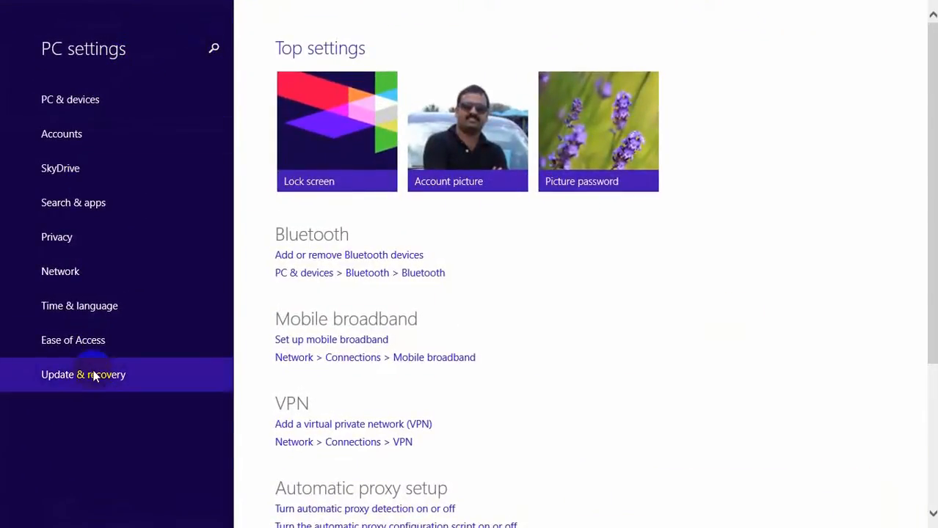
Show the Windows Update status, review the update history, and return to the status page
{"action": "left_click", "coordinate": [82, 374]}
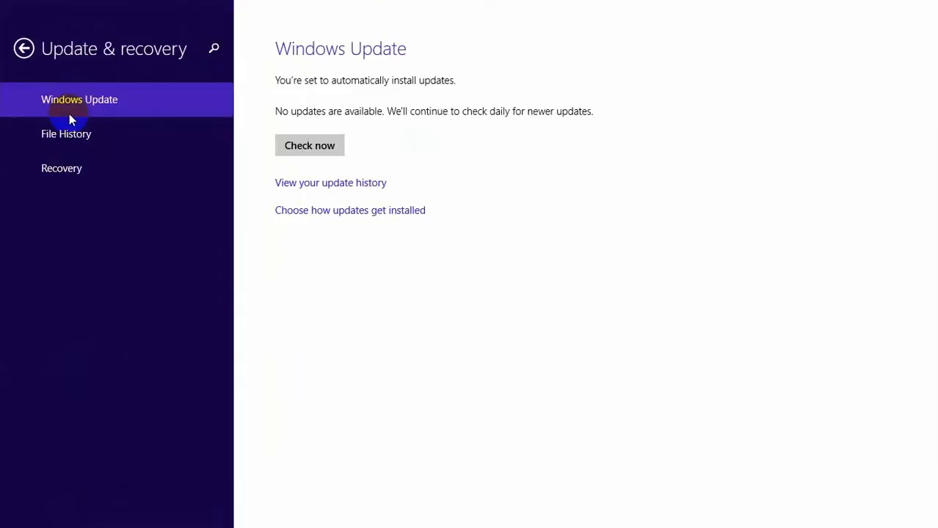
{"action": "mouse_move", "coordinate": [287, 87]}
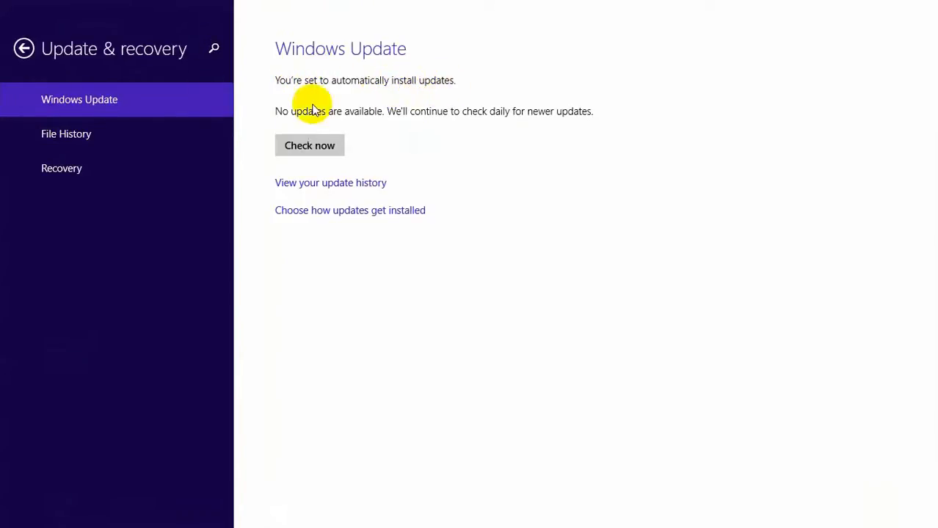
{"action": "mouse_move", "coordinate": [451, 112]}
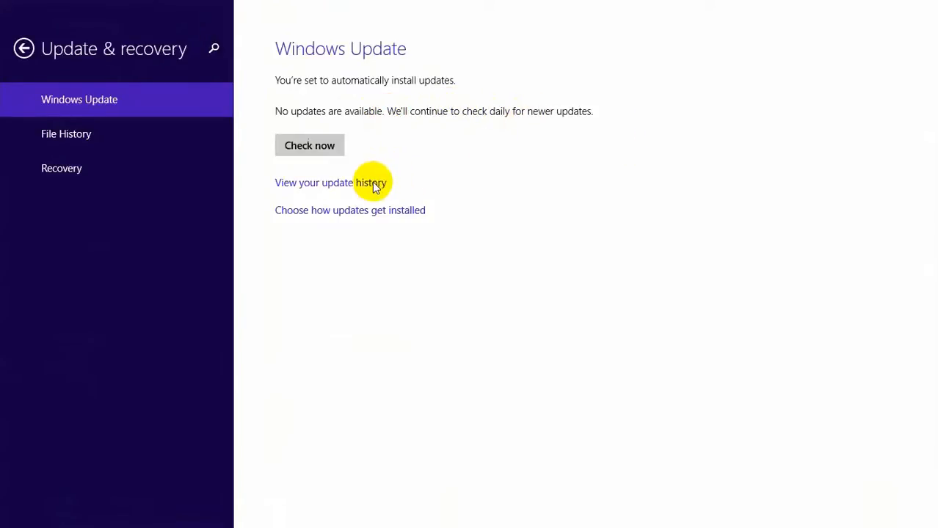
{"action": "left_click", "coordinate": [330, 182]}
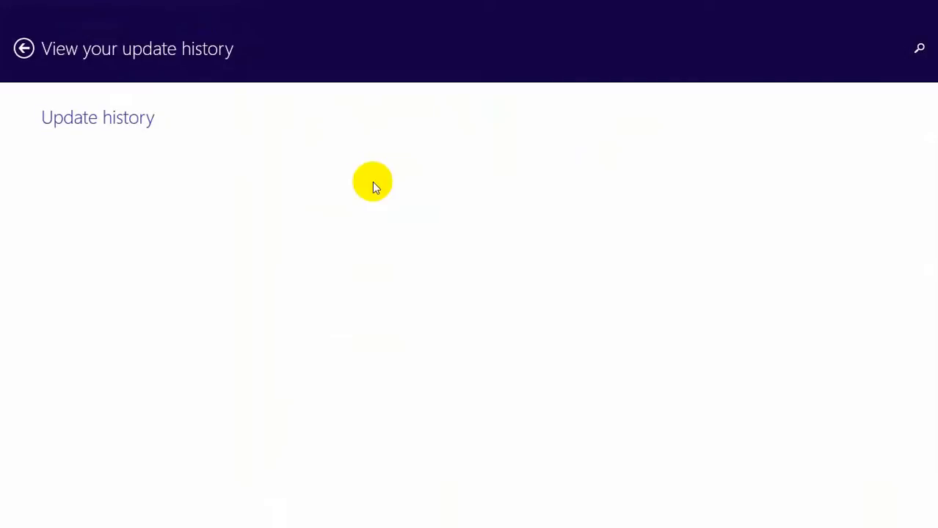
{"action": "left_click", "coordinate": [23, 47]}
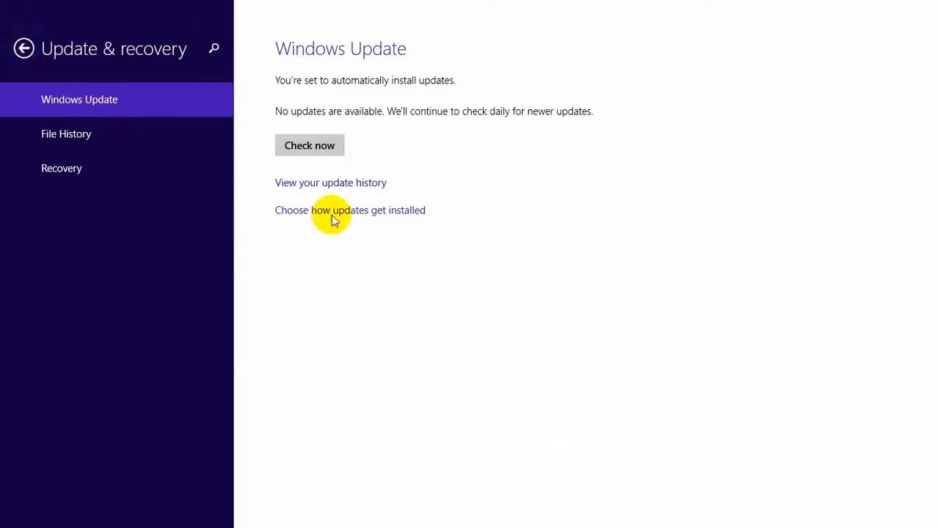
Show how updates get installed and list the Important updates choices, left on automatic install
{"action": "left_click", "coordinate": [349, 210]}
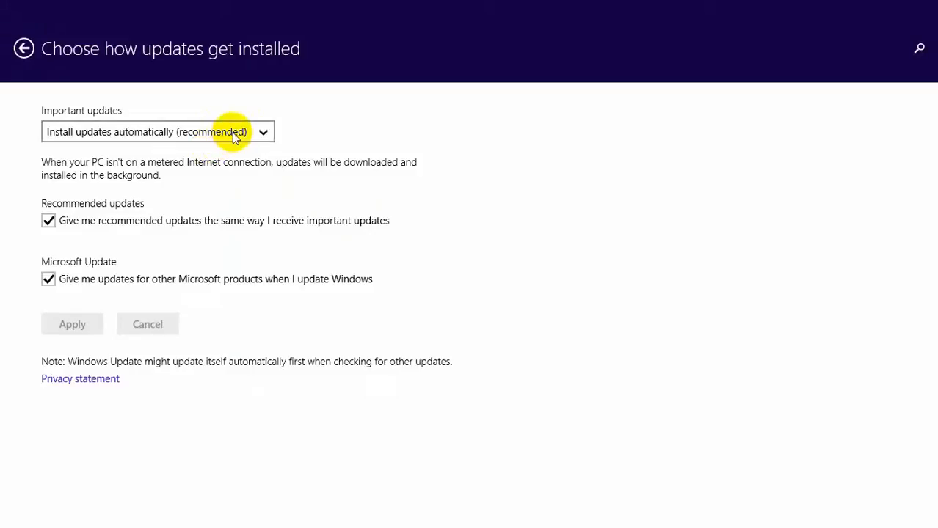
{"action": "mouse_move", "coordinate": [226, 241]}
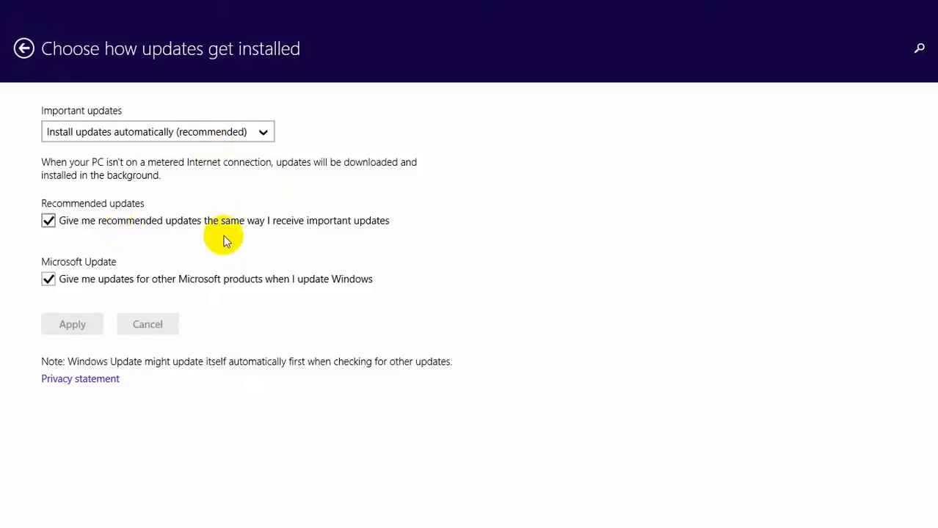
{"action": "mouse_move", "coordinate": [108, 324]}
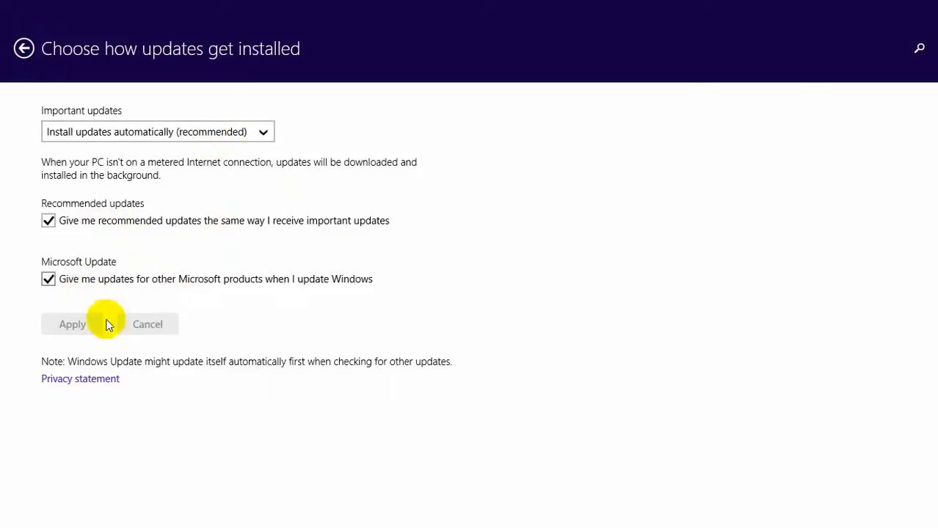
{"action": "left_click", "coordinate": [157, 132]}
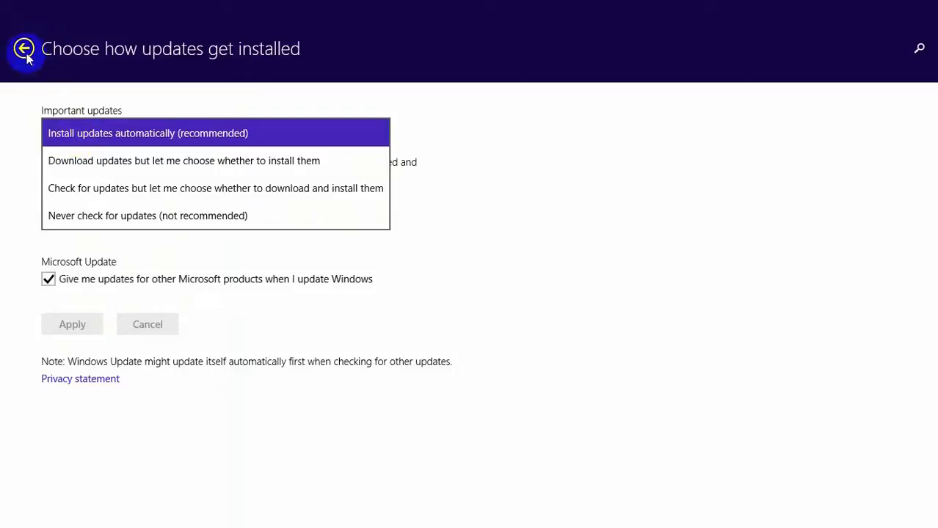
Back on Windows Update, run Check now until new updates are reported found today
{"action": "left_click", "coordinate": [23, 49]}
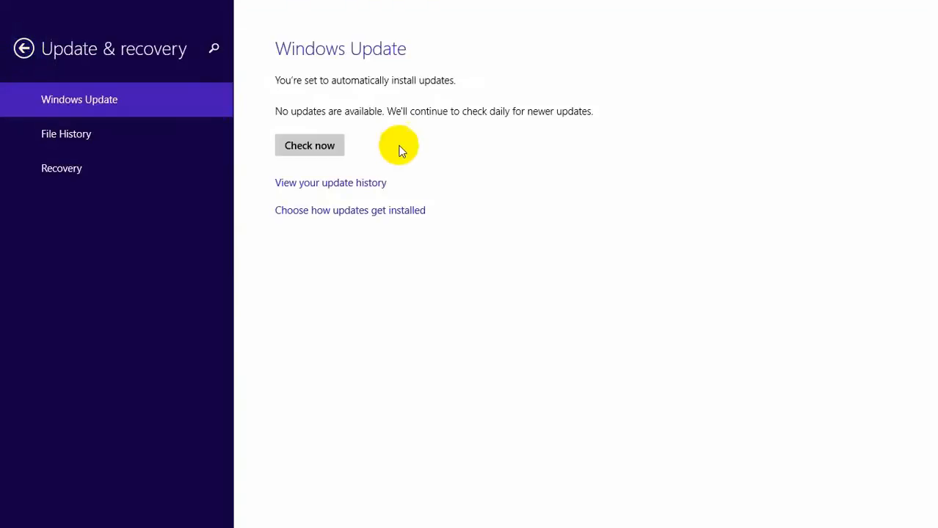
{"action": "left_click", "coordinate": [308, 146]}
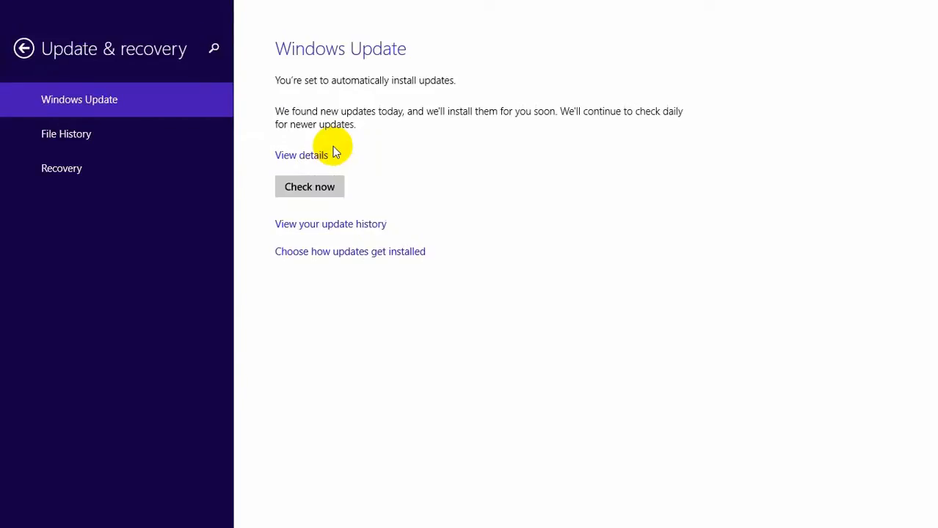
{"action": "mouse_move", "coordinate": [408, 120]}
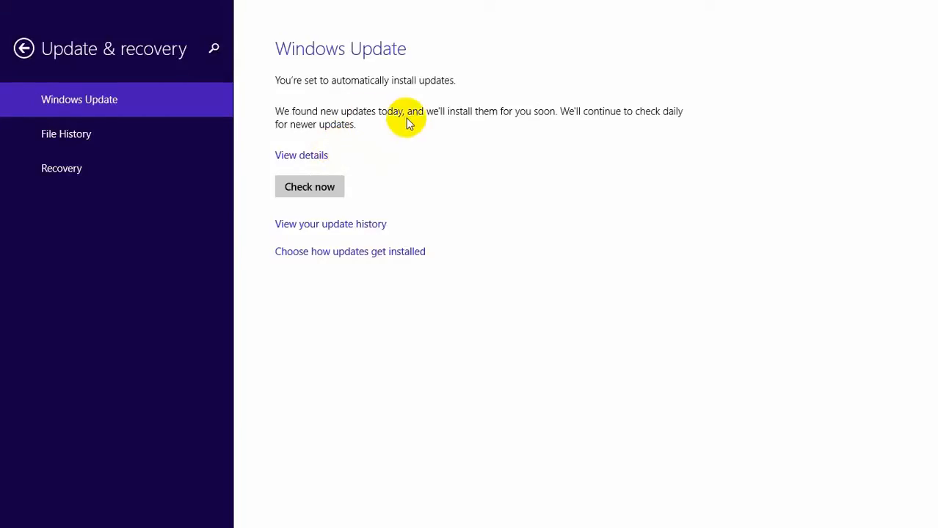
{"action": "mouse_move", "coordinate": [370, 144]}
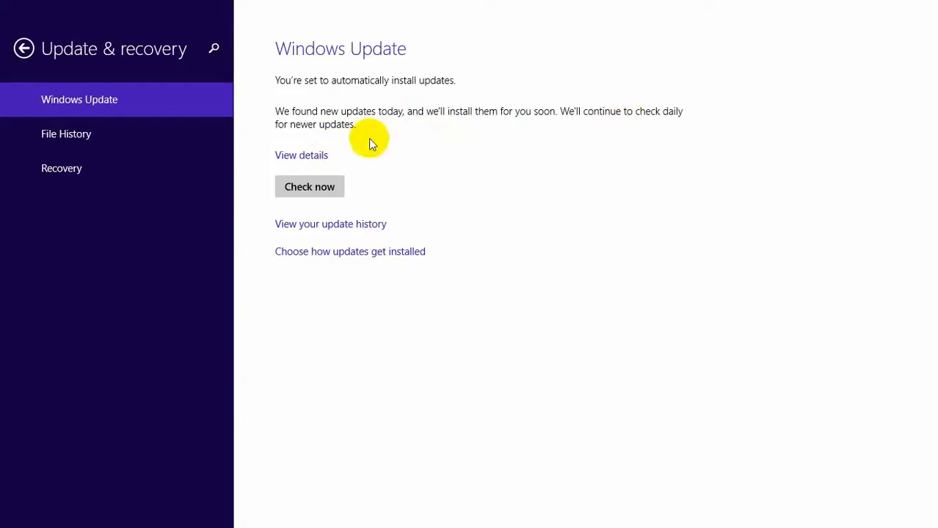
View details of the found updates: a 322 KB Windows Defender definition update, checked
{"action": "left_click", "coordinate": [301, 156]}
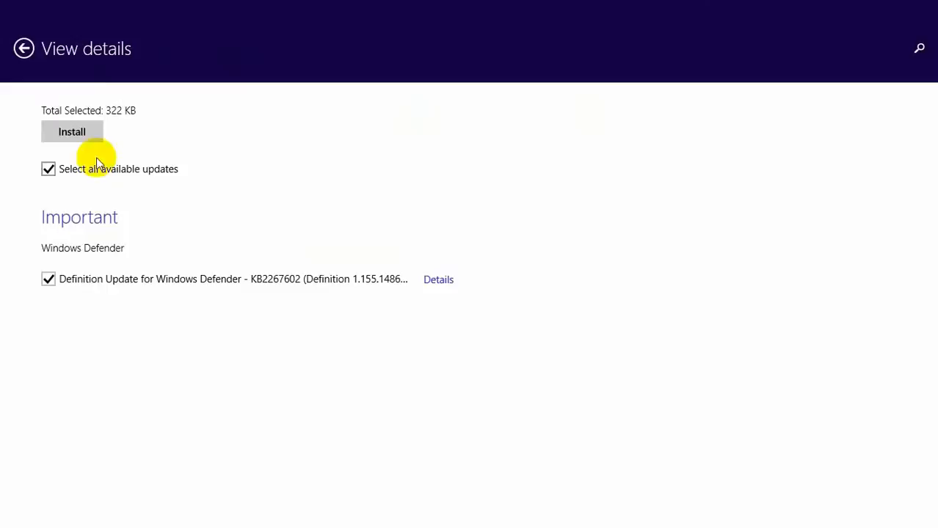
{"action": "mouse_move", "coordinate": [437, 279]}
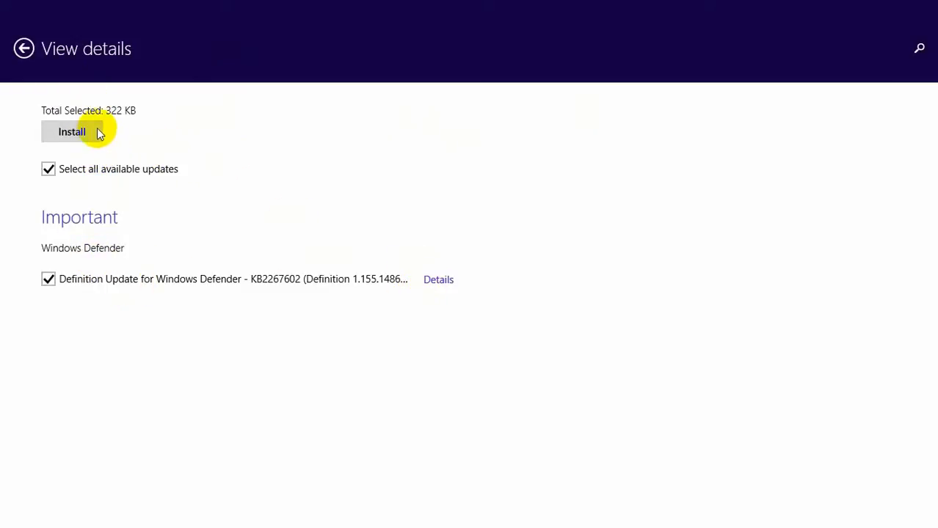
{"action": "mouse_move", "coordinate": [88, 163]}
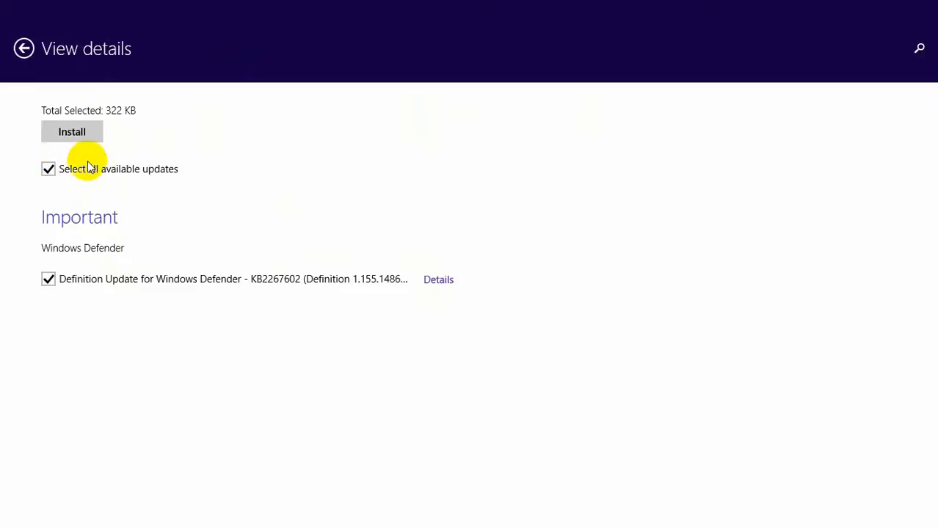
Install the Windows Defender definition update so the installing progress bar starts
{"action": "left_click", "coordinate": [70, 132]}
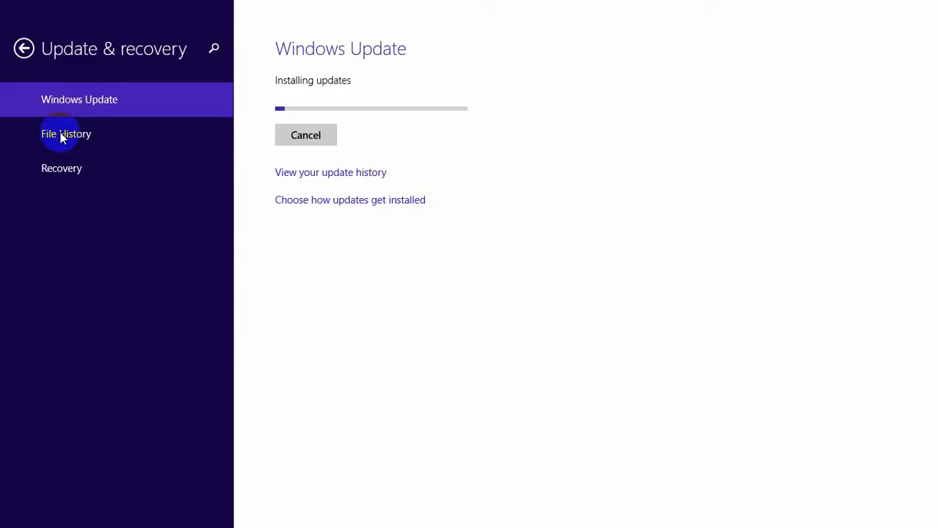
{"action": "mouse_move", "coordinate": [6, 502]}
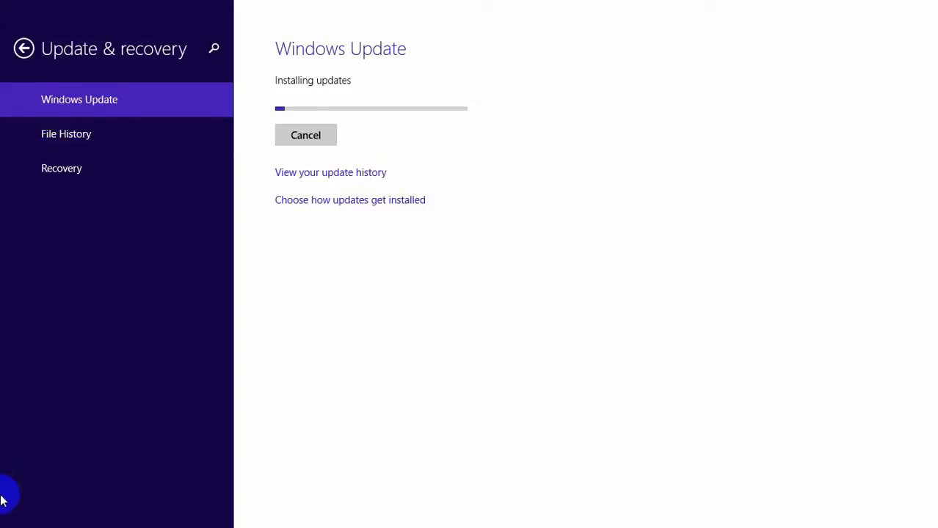